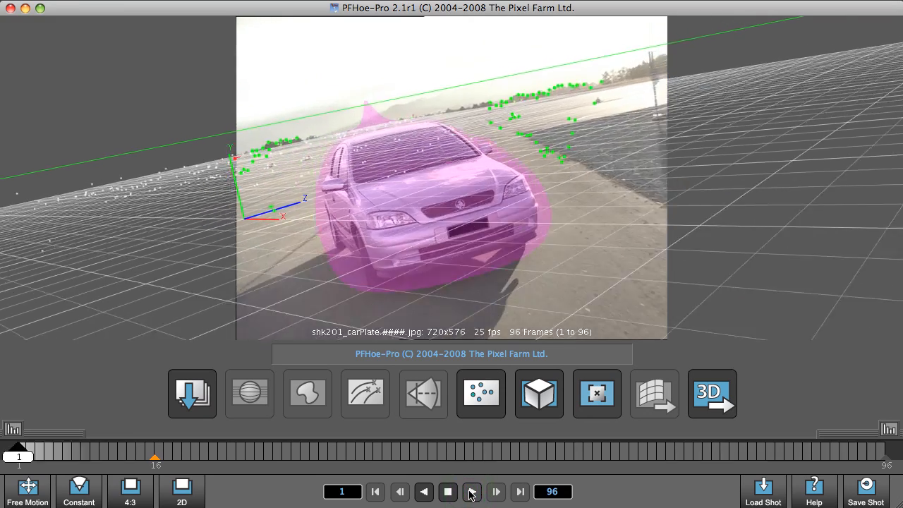
Step: Play and scrub through the shot, stopping at the last frame
click(471, 491)
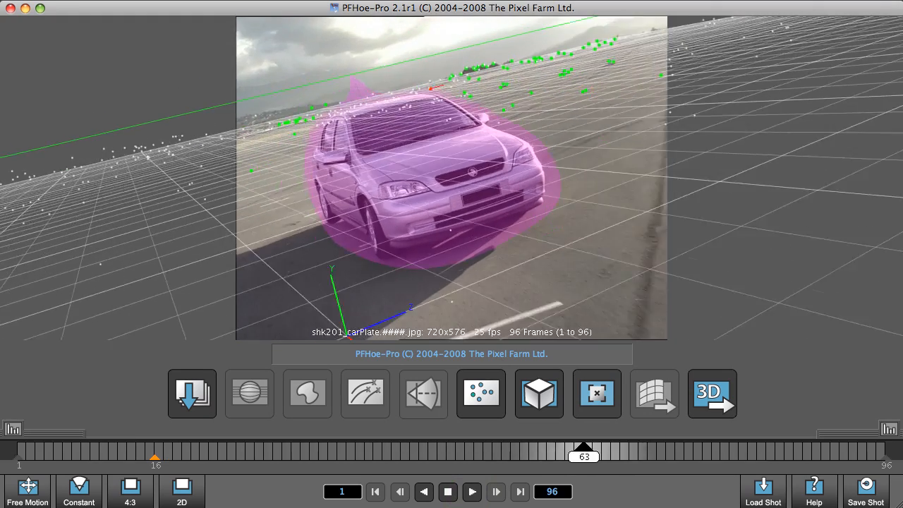
drag(584, 457, 775, 457)
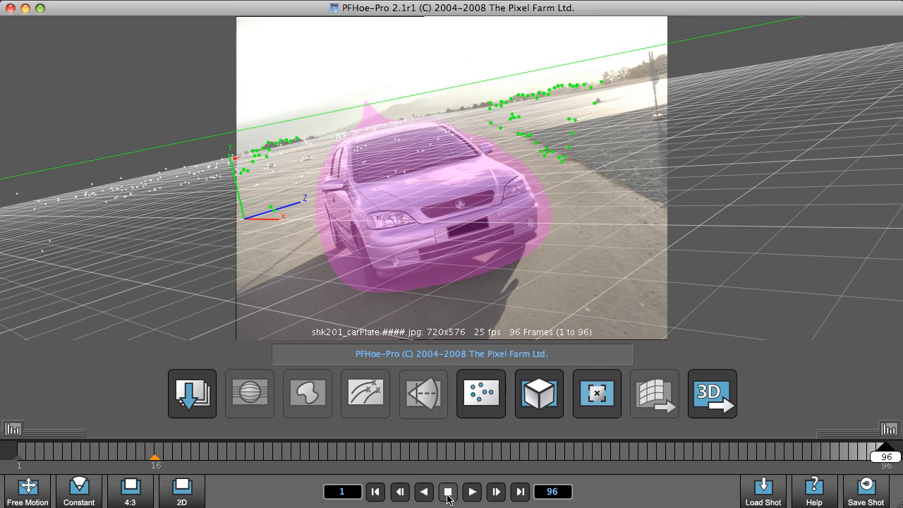
click(448, 491)
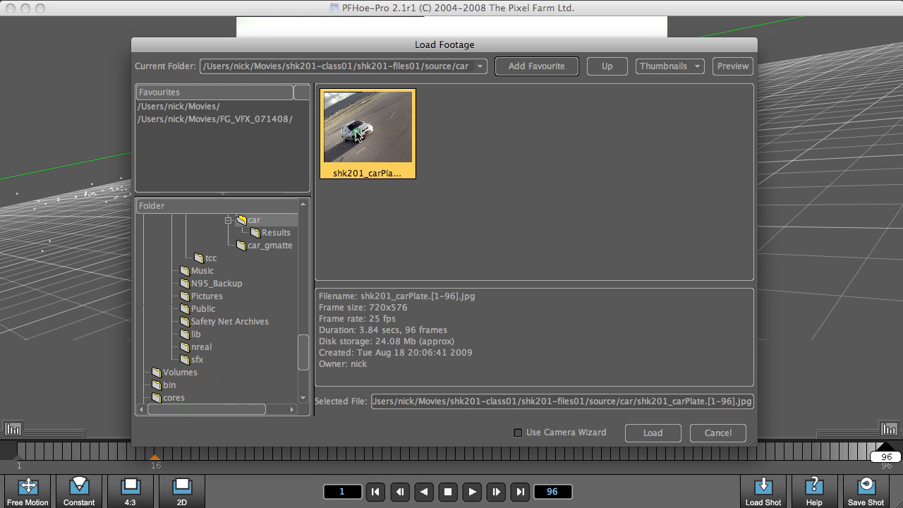
Step: Load the shk201_carPlate sequence and auto-track features through it
click(652, 432)
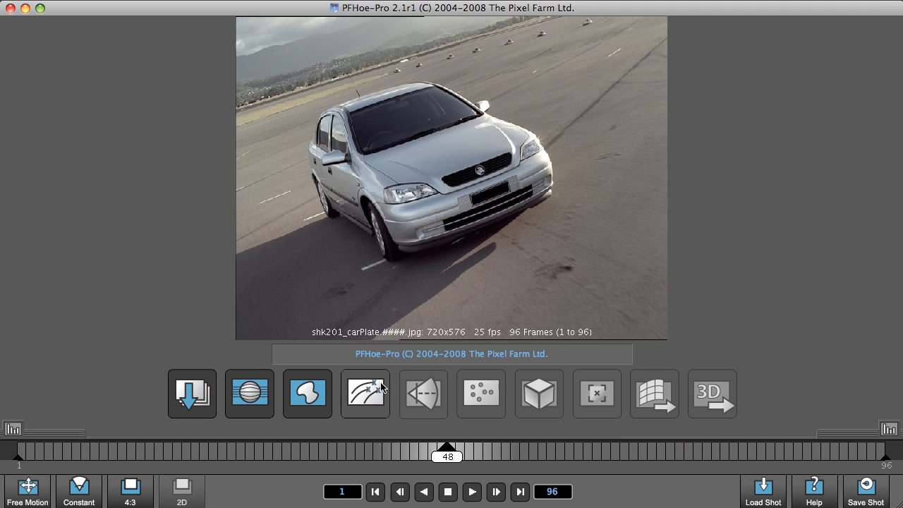
click(364, 393)
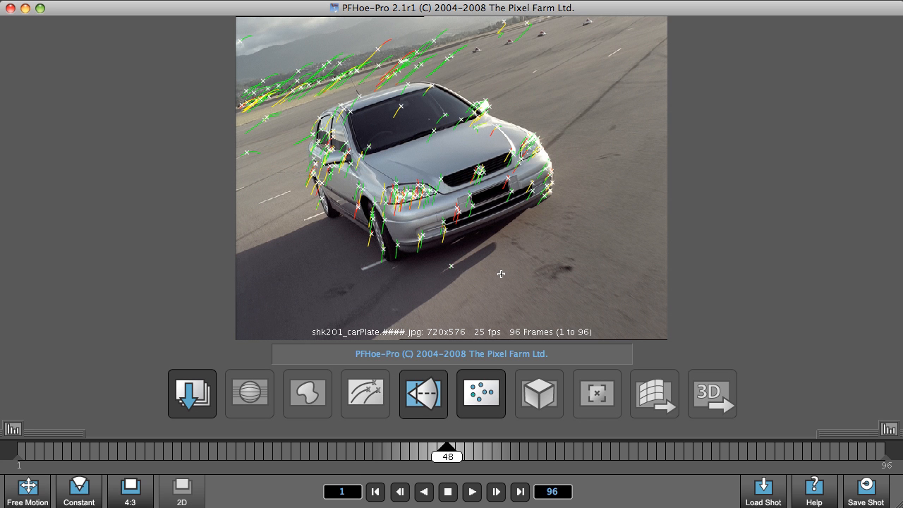
mouse_move(566, 89)
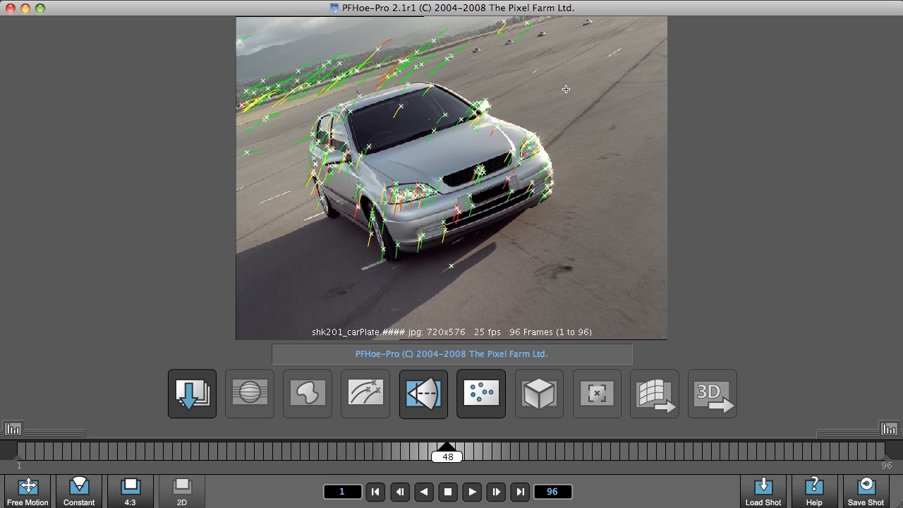
mouse_move(591, 235)
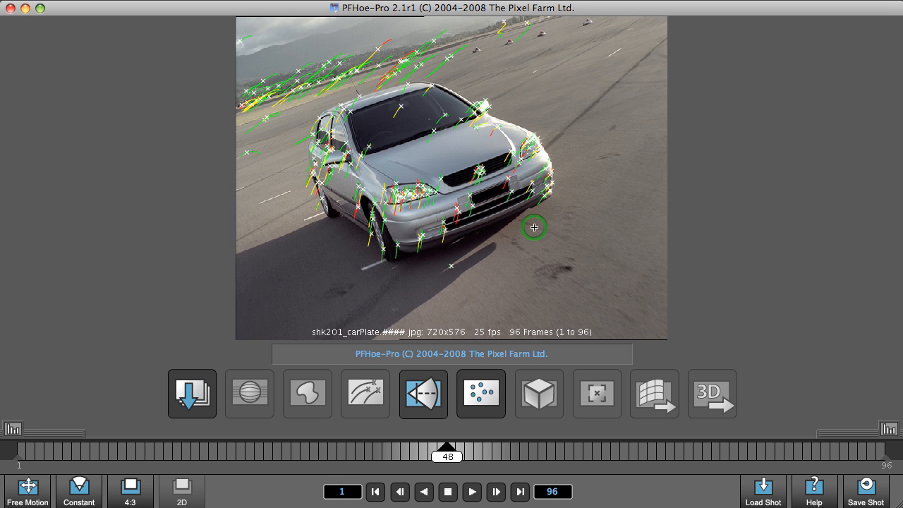
Step: Lasso-select the feature tracks sitting on the moving car
drag(533, 227, 558, 148)
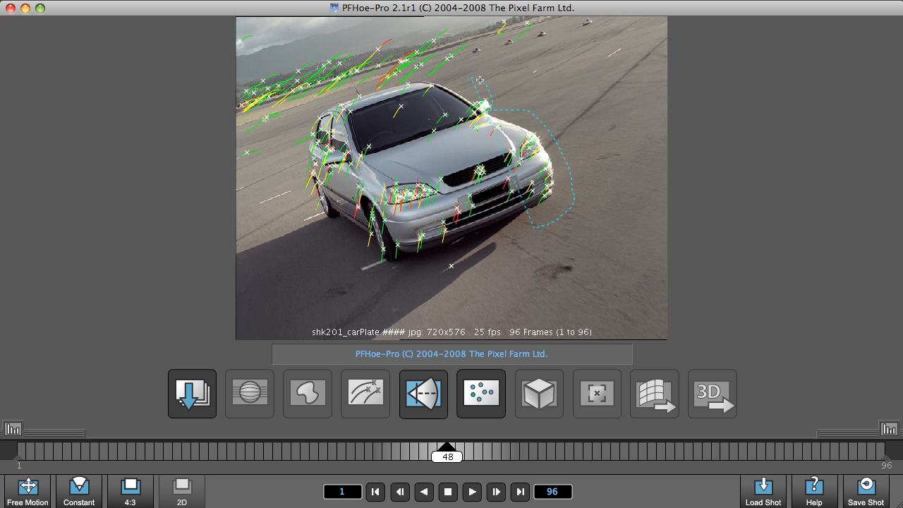
drag(479, 79, 295, 180)
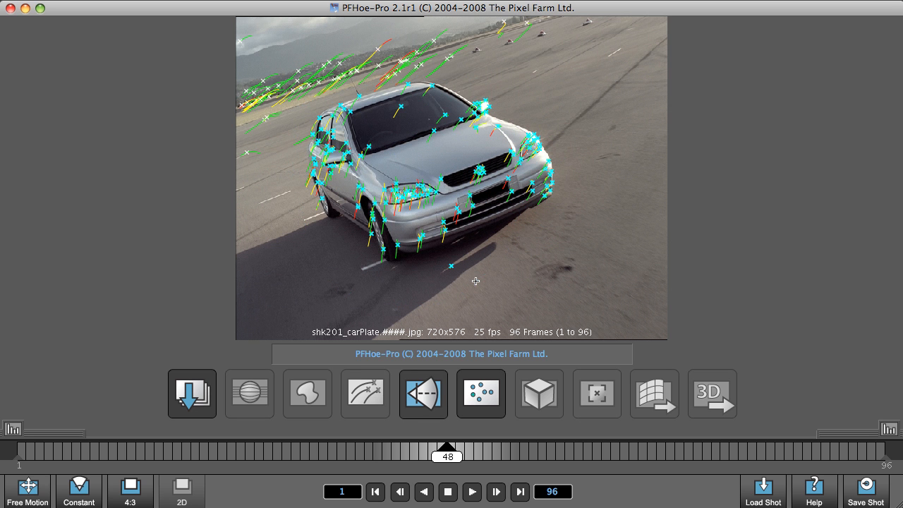
mouse_move(449, 264)
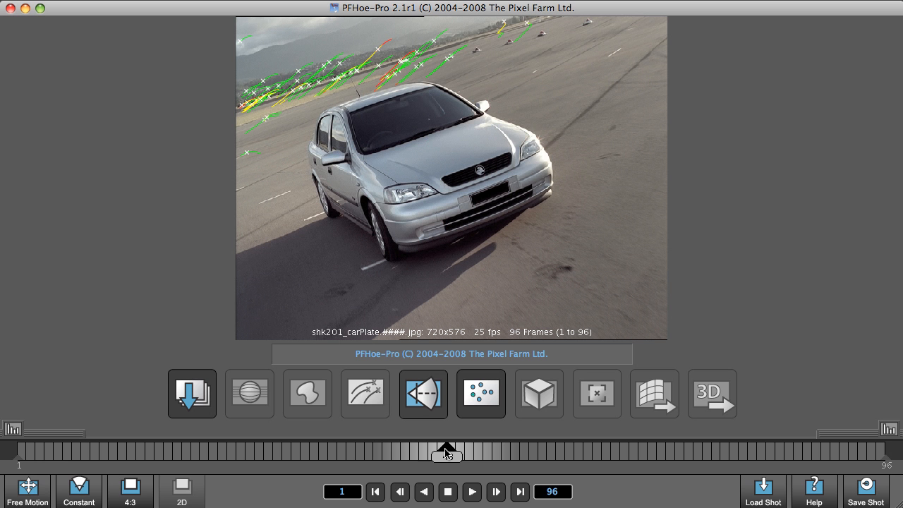
drag(445, 450, 477, 453)
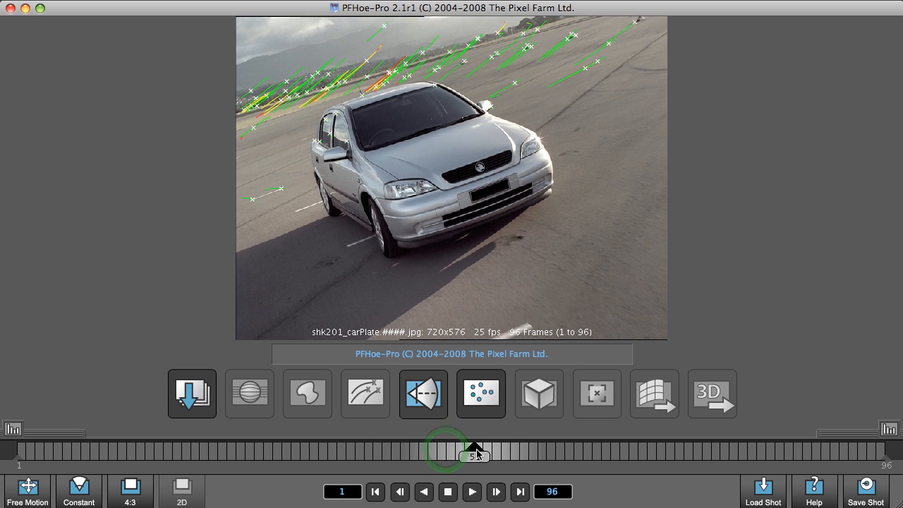
drag(473, 454, 467, 454)
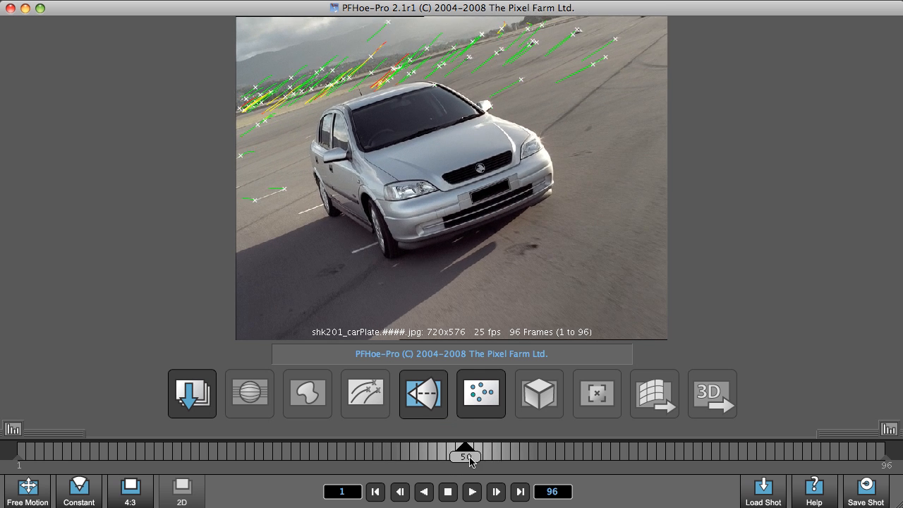
drag(472, 450, 417, 450)
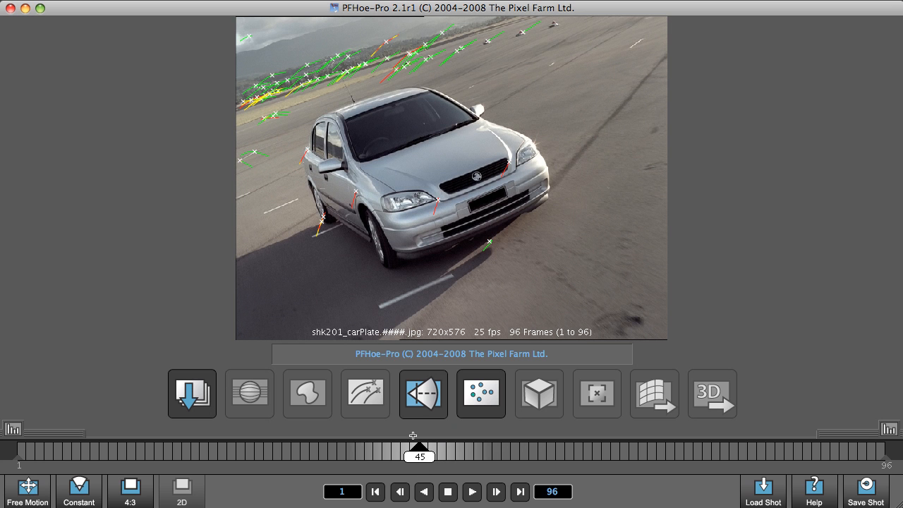
mouse_move(248, 37)
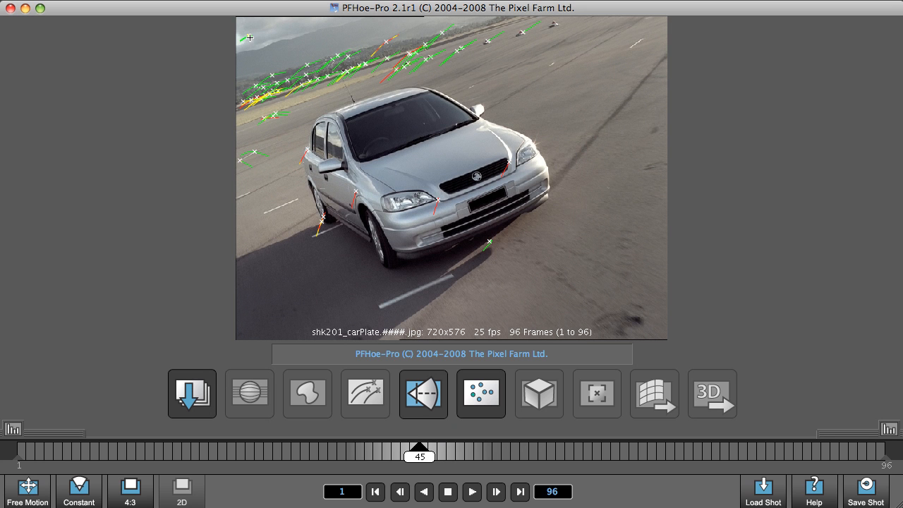
mouse_move(248, 37)
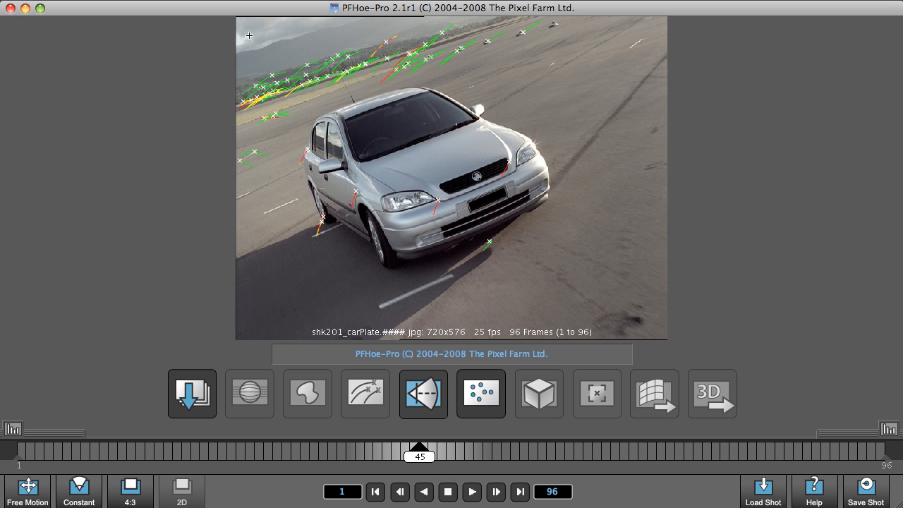
mouse_move(335, 31)
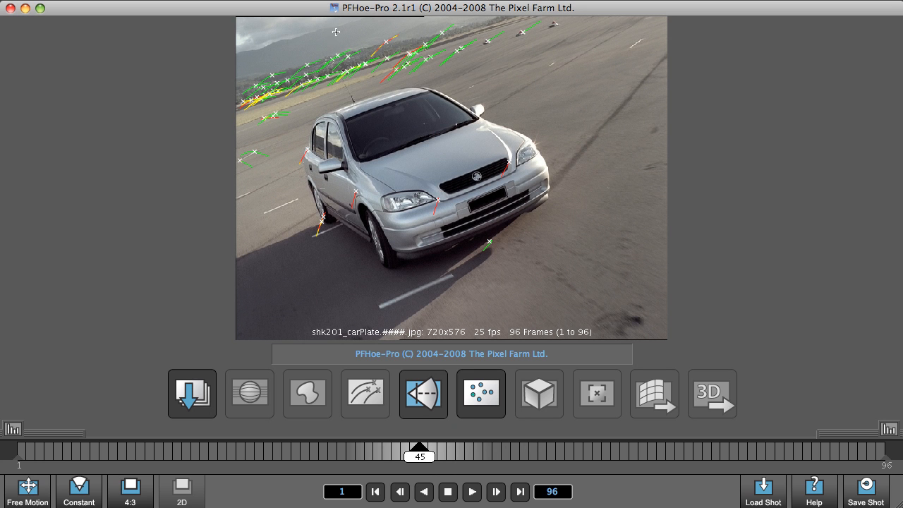
mouse_move(349, 76)
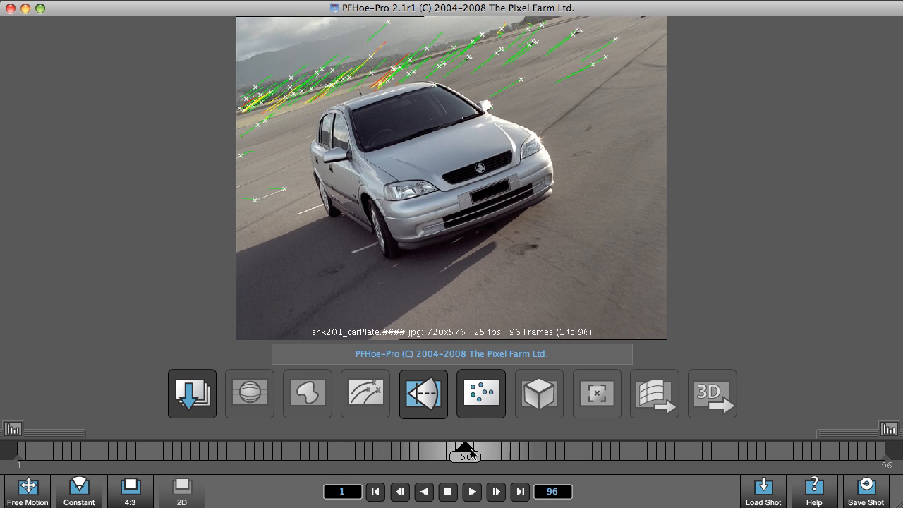
drag(466, 451, 411, 457)
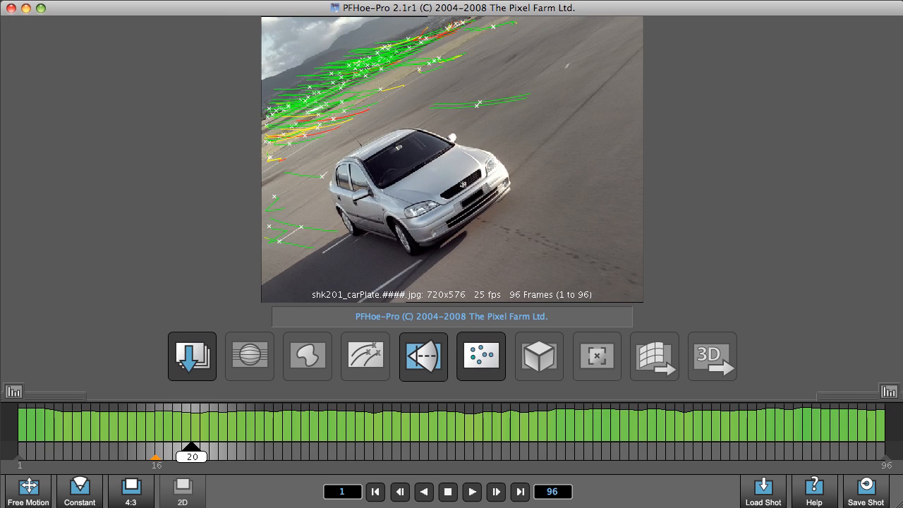
mouse_move(395, 90)
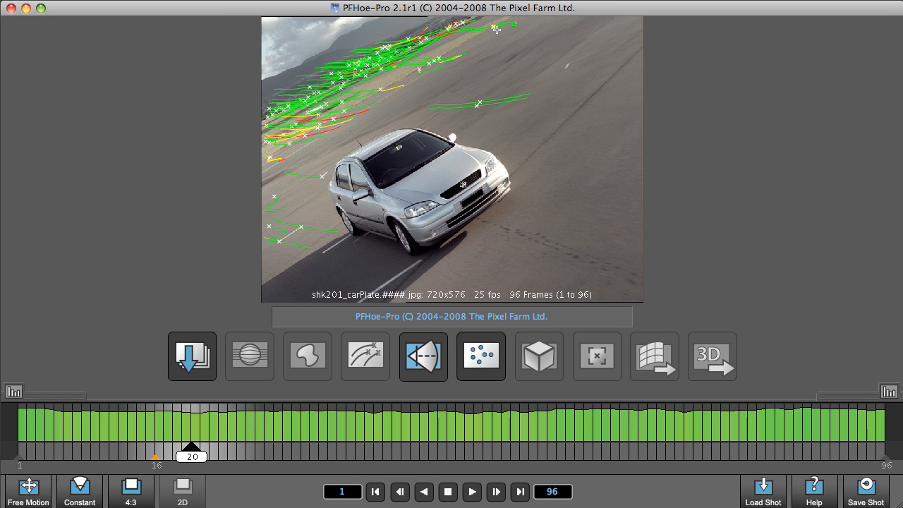
mouse_move(496, 30)
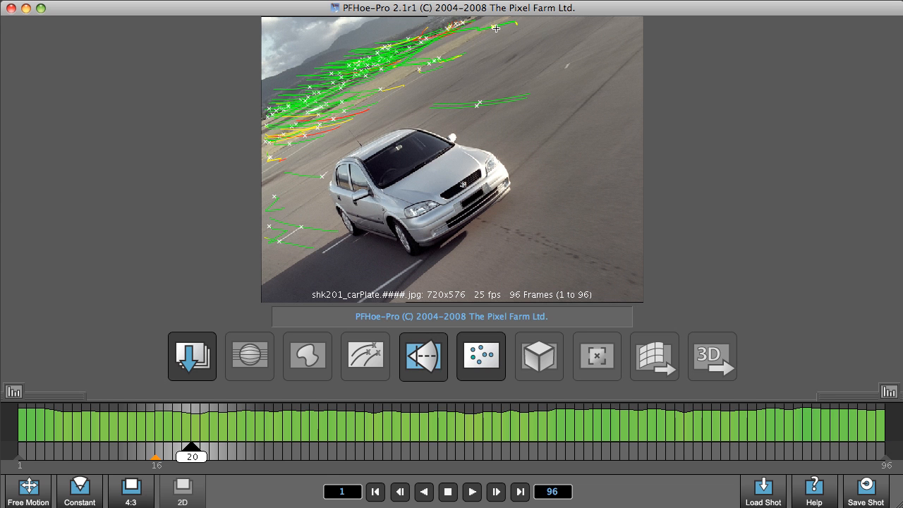
mouse_move(495, 29)
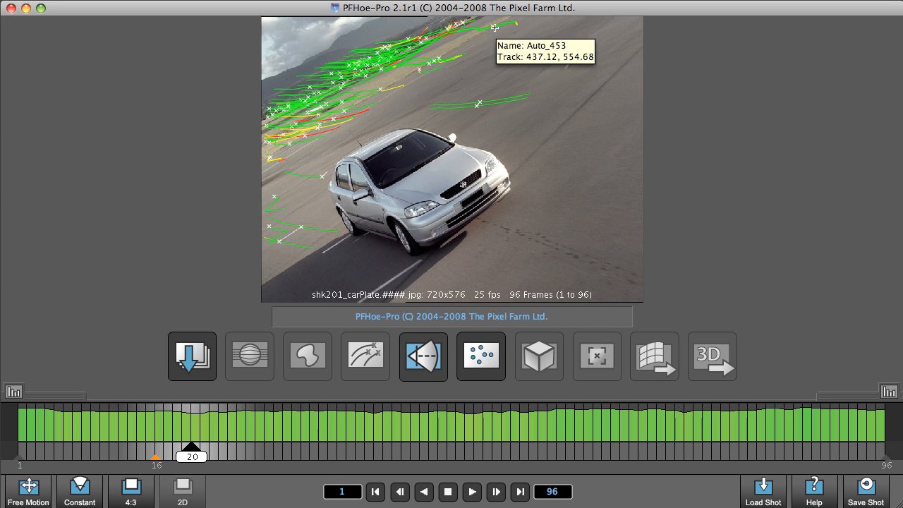
mouse_move(423, 79)
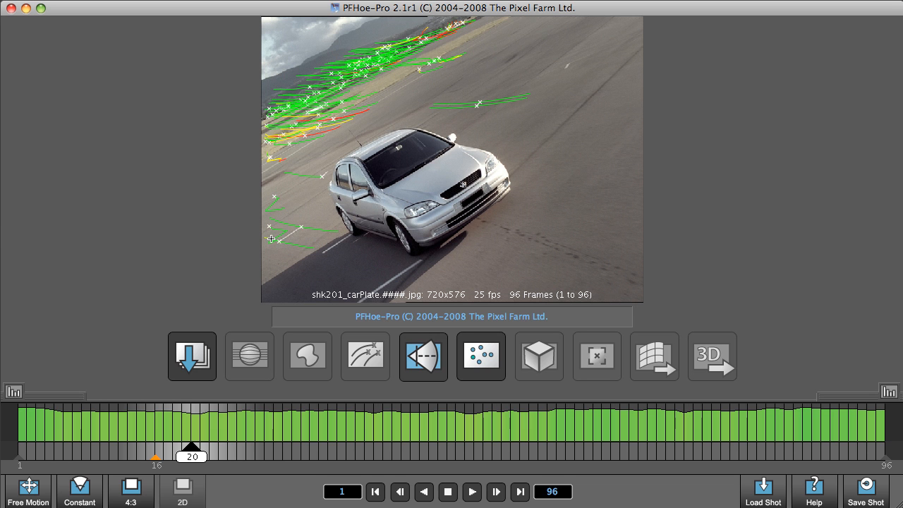
mouse_move(269, 226)
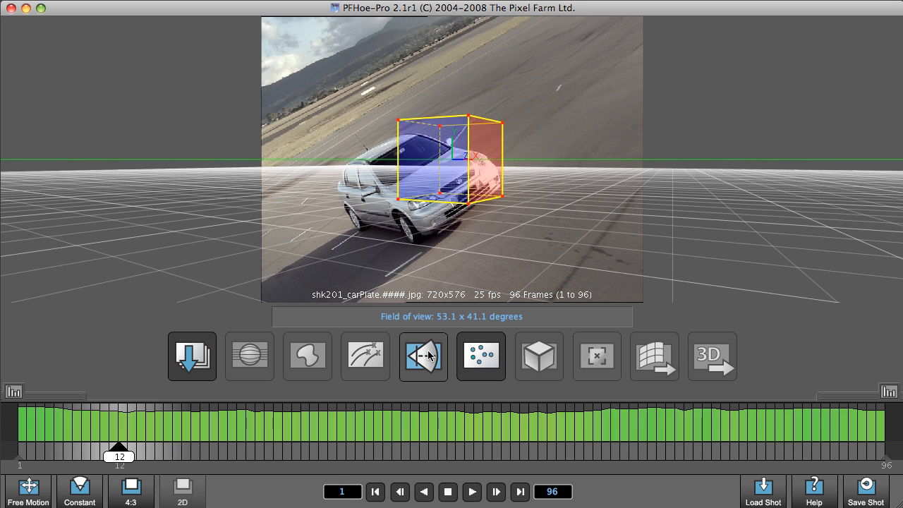
mouse_move(423, 355)
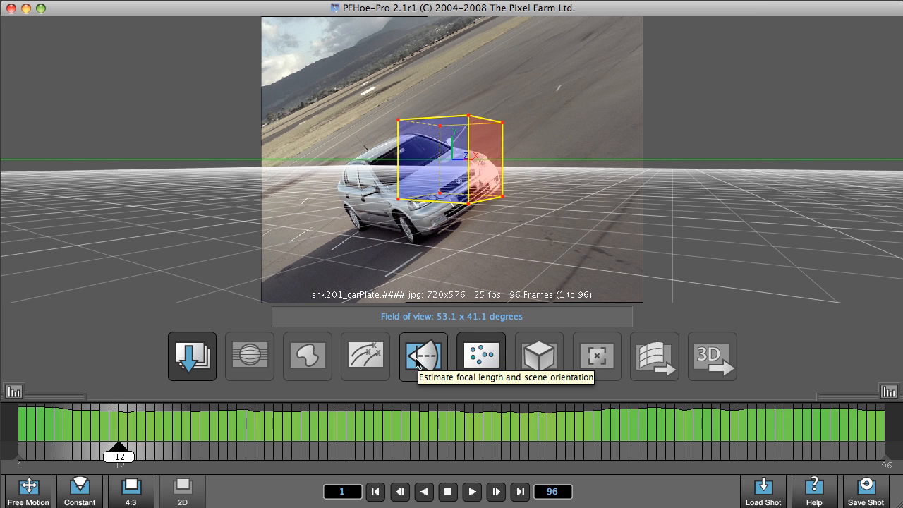
Step: Estimate focal length and scene orientation, giving a 29.7 x 22.5 degree field of view
click(423, 355)
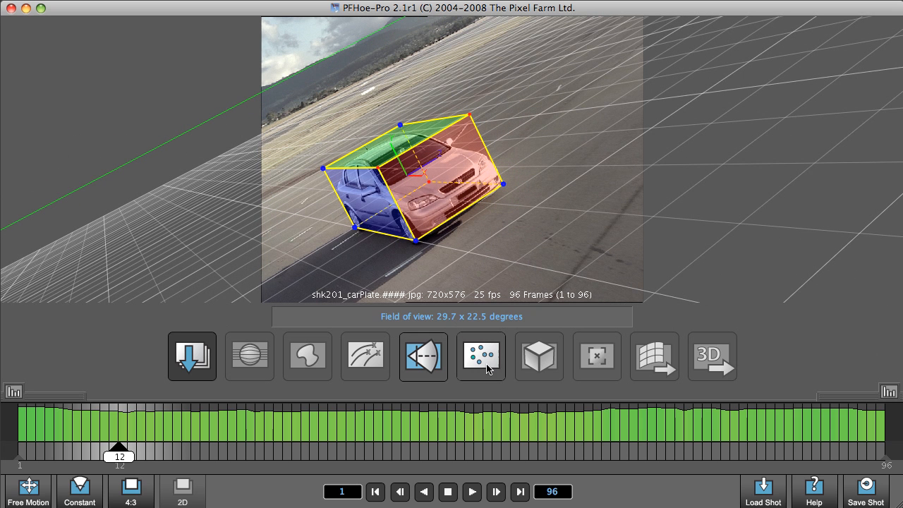
mouse_move(483, 355)
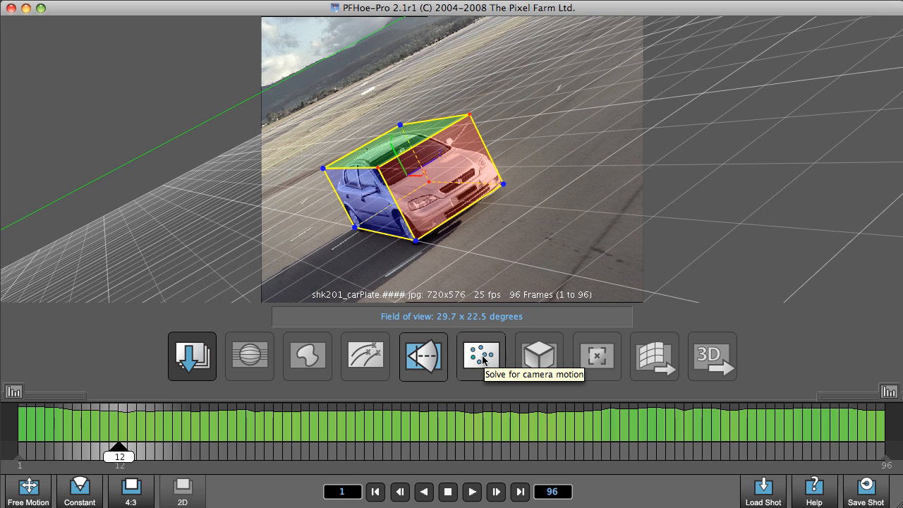
click(481, 356)
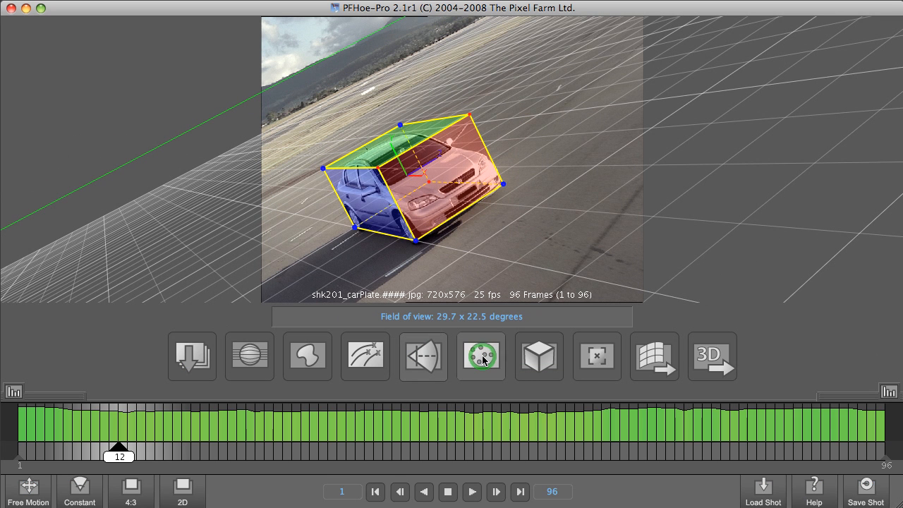
click(481, 355)
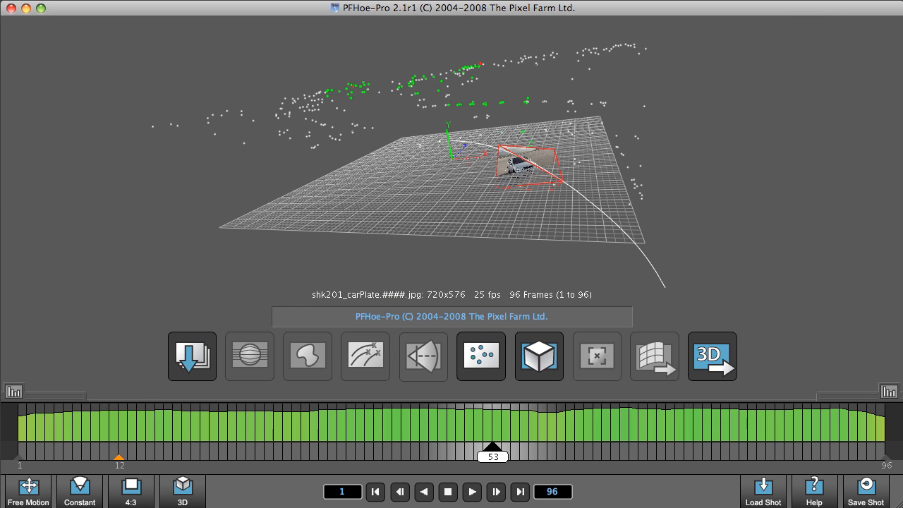
mouse_move(192, 491)
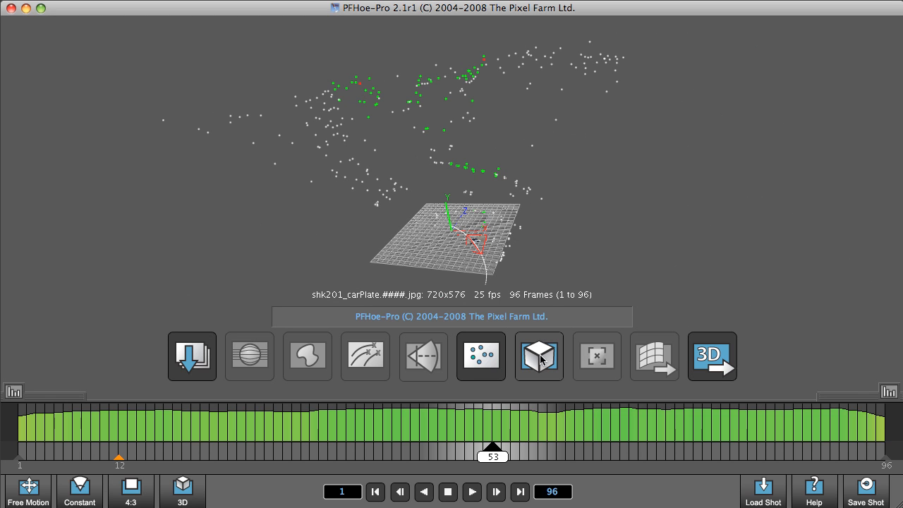
mouse_move(539, 356)
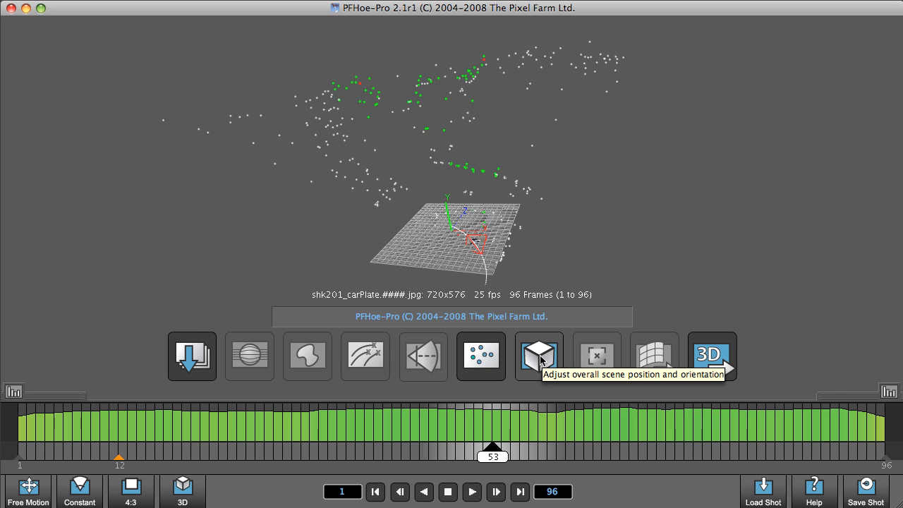
click(539, 355)
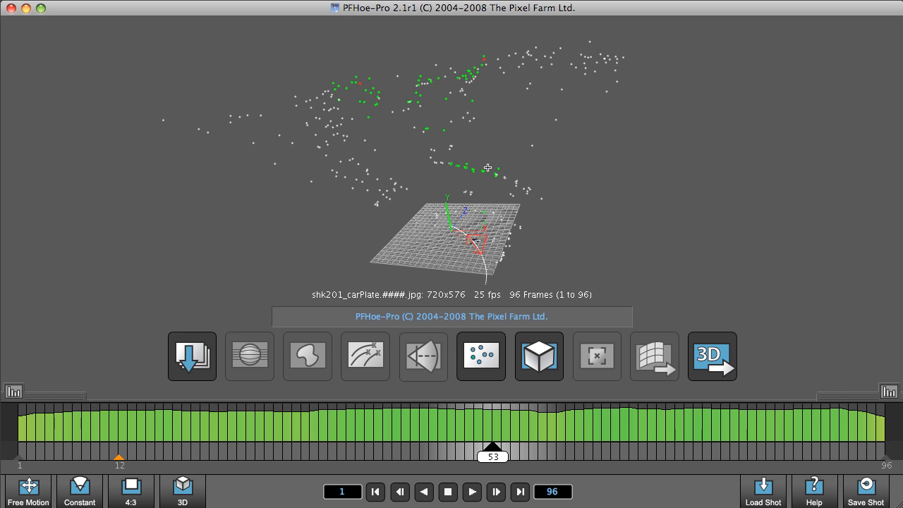
click(471, 491)
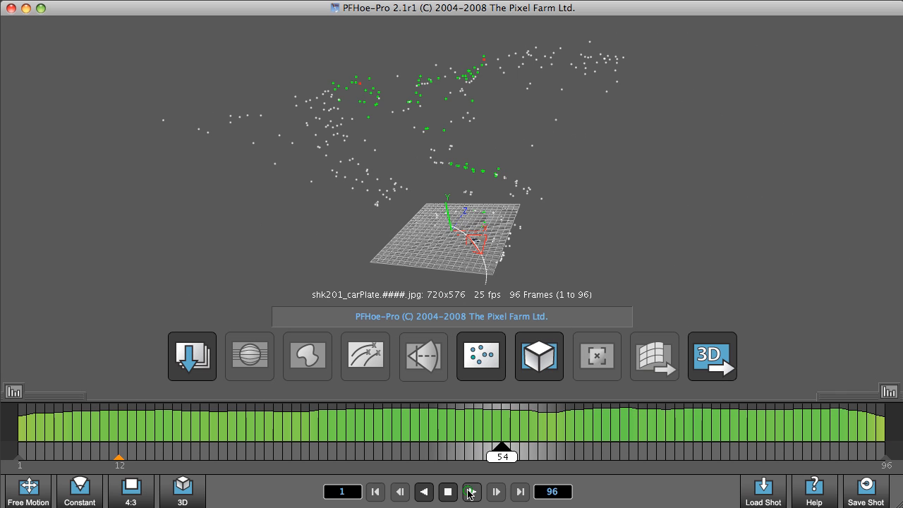
click(471, 491)
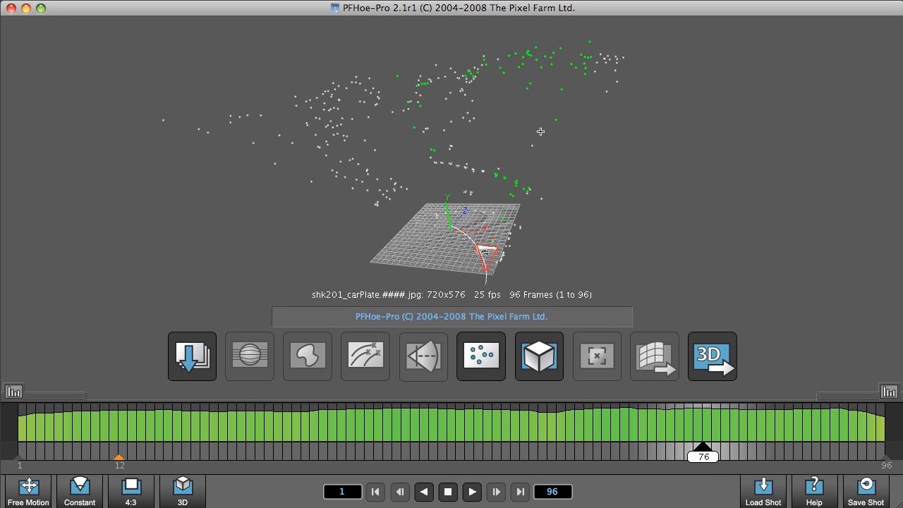
drag(702, 445, 55, 446)
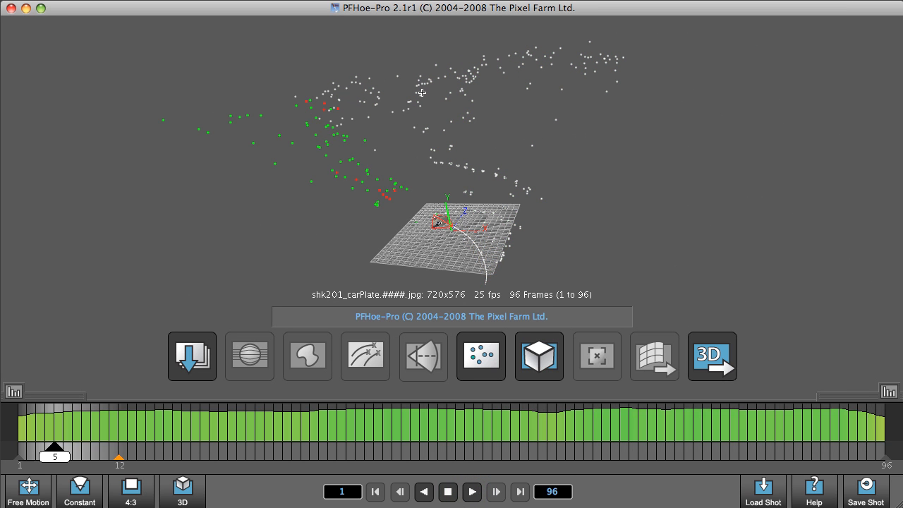
drag(53, 454, 282, 455)
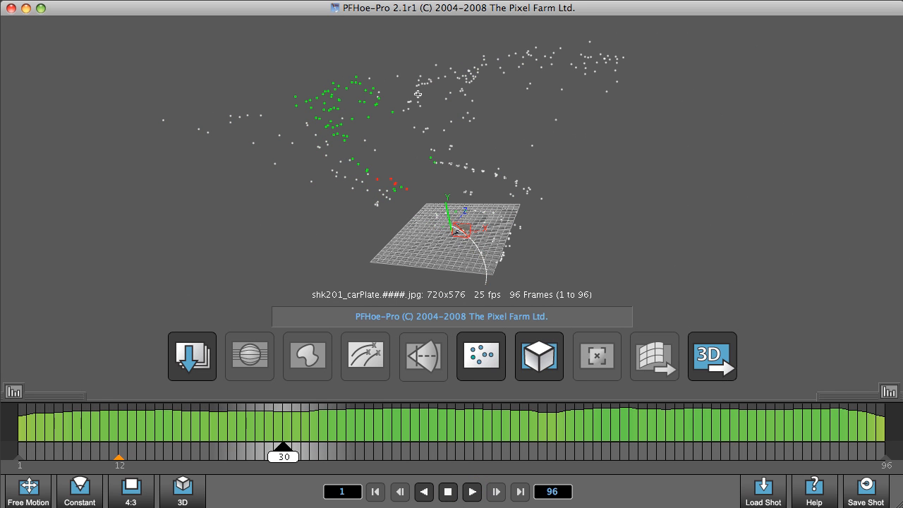
drag(282, 446, 511, 446)
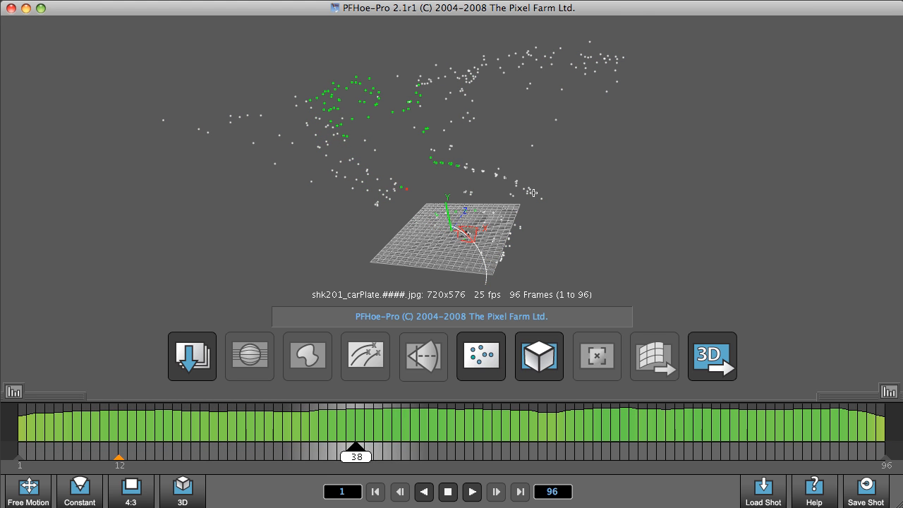
Step: Check the grid fit through the solved camera across frames, then return to the 3D overview
click(595, 356)
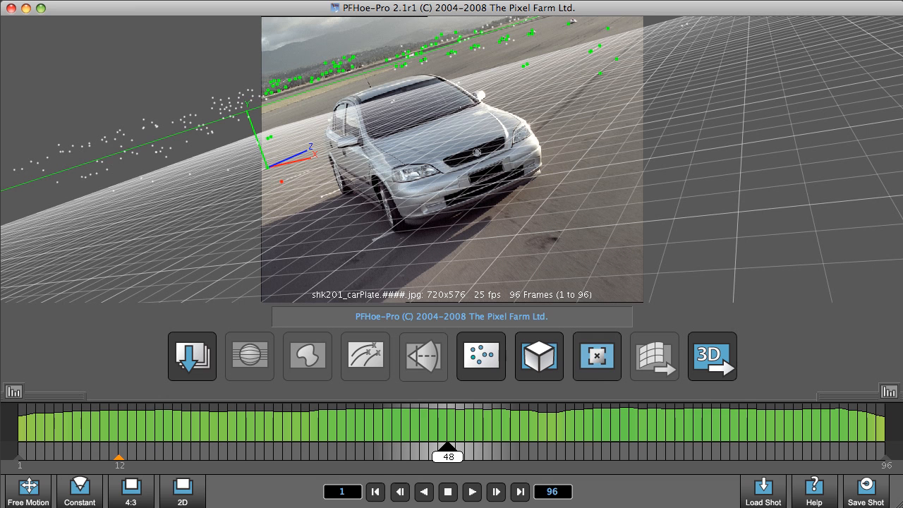
click(515, 85)
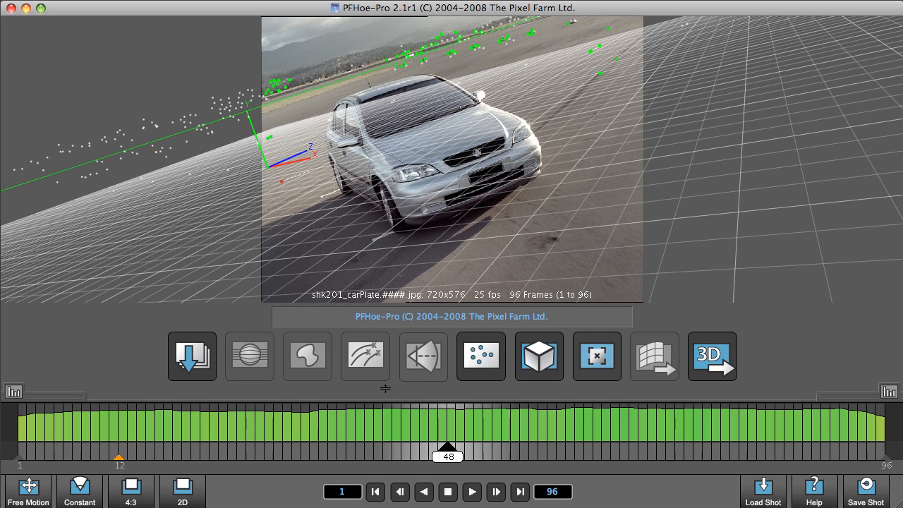
drag(448, 454, 400, 454)
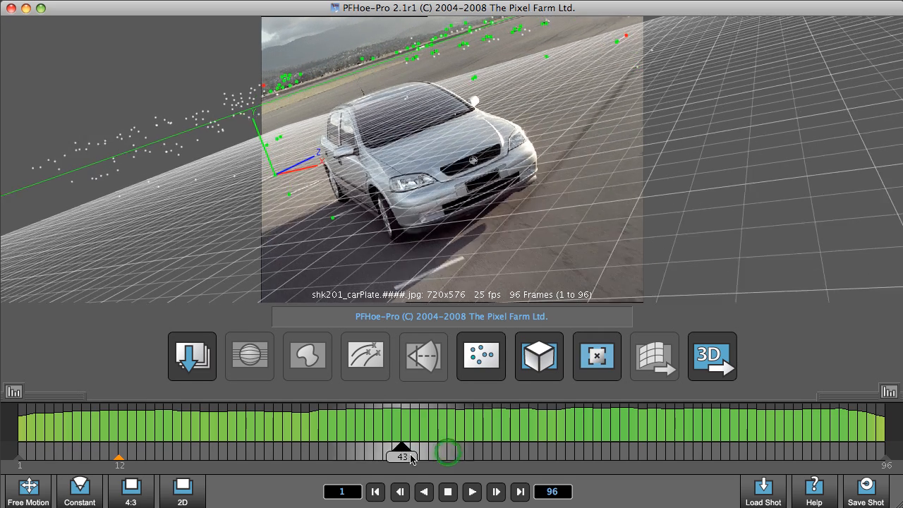
drag(401, 449, 227, 448)
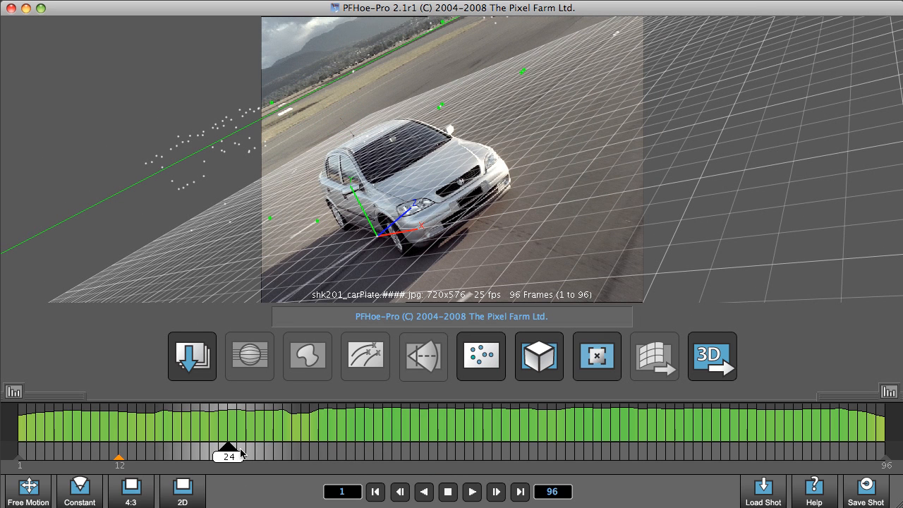
drag(229, 447, 519, 447)
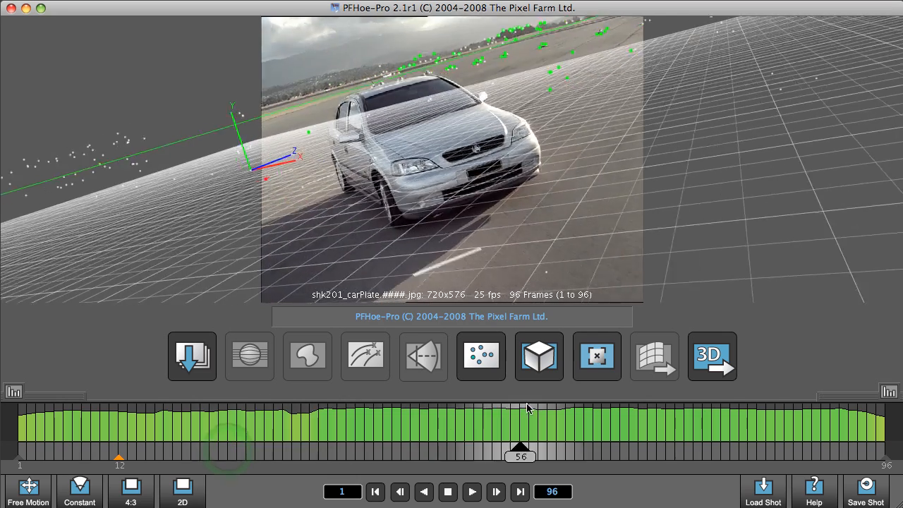
drag(519, 448, 575, 448)
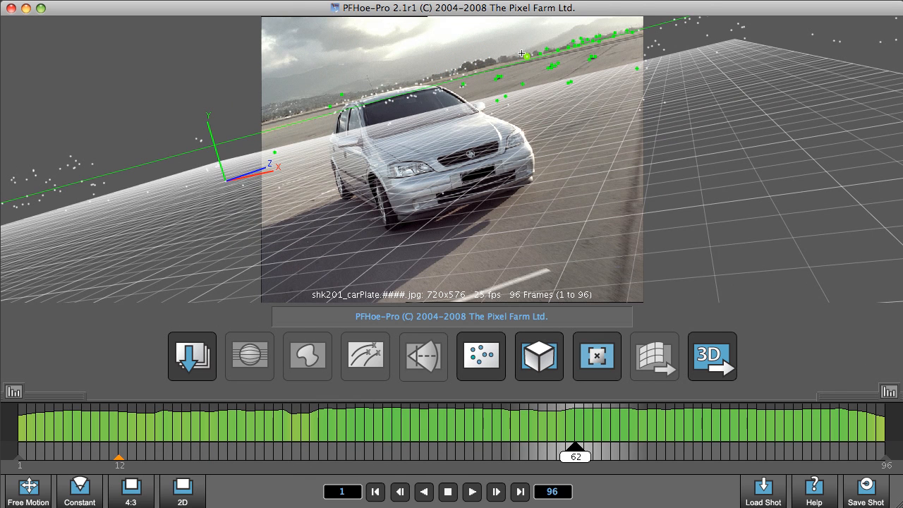
click(595, 355)
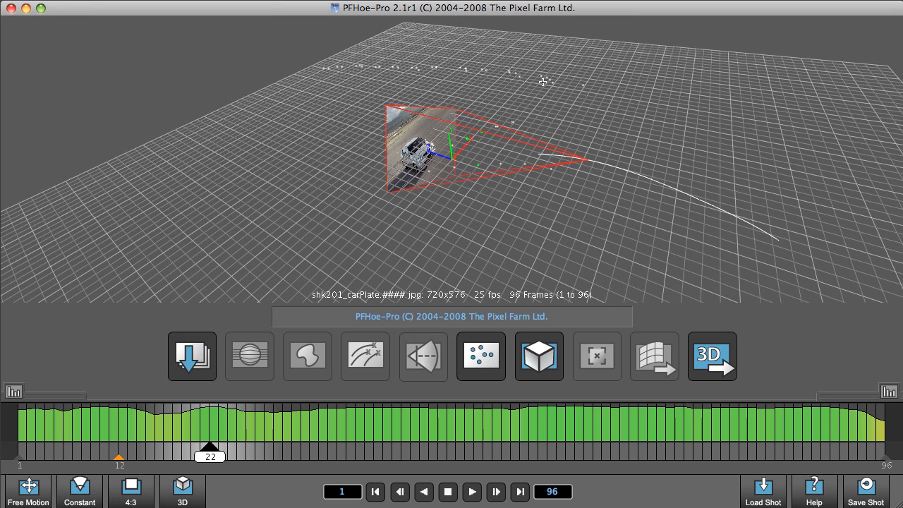
mouse_move(463, 67)
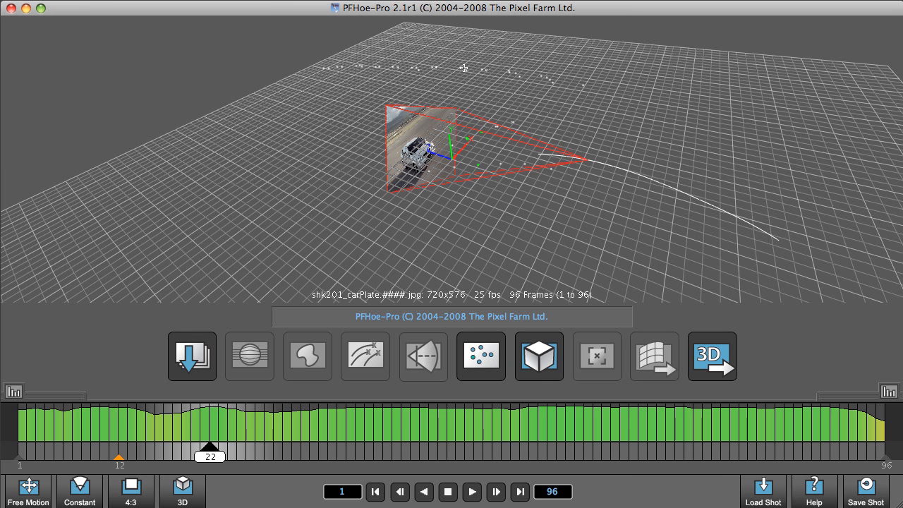
mouse_move(515, 121)
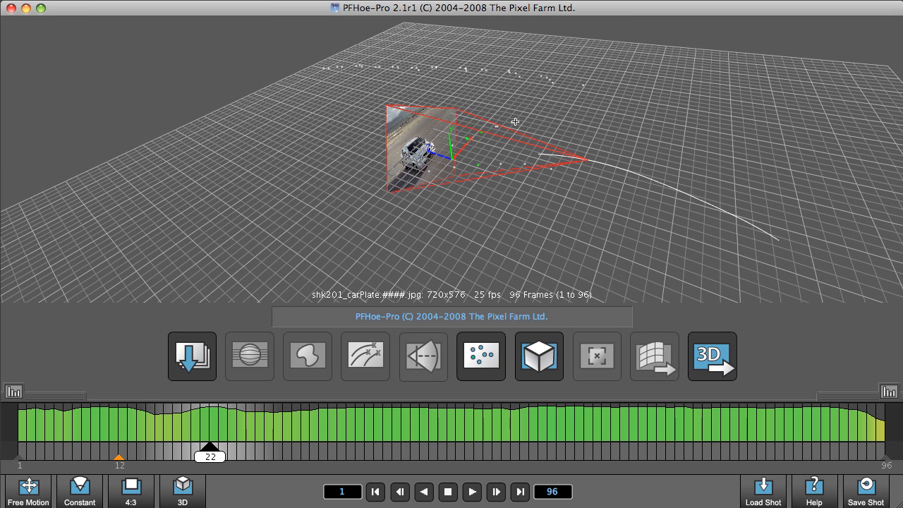
mouse_move(474, 163)
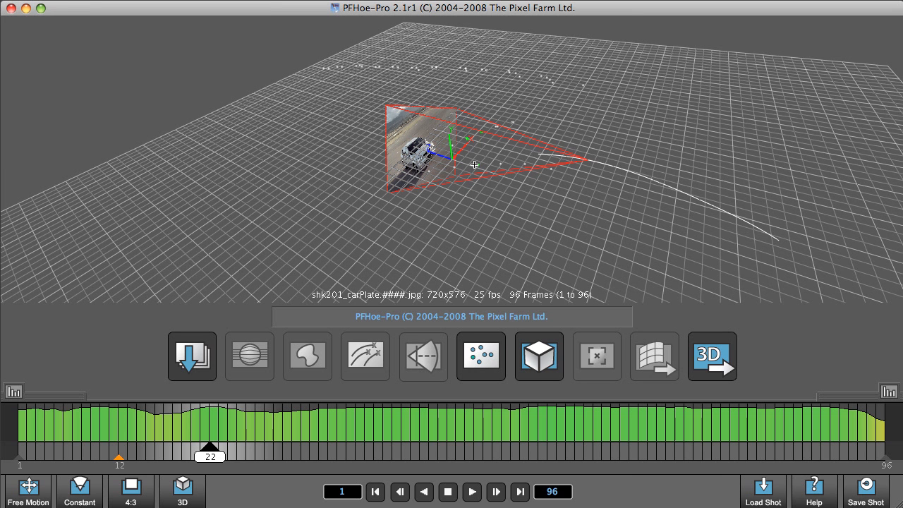
mouse_move(424, 175)
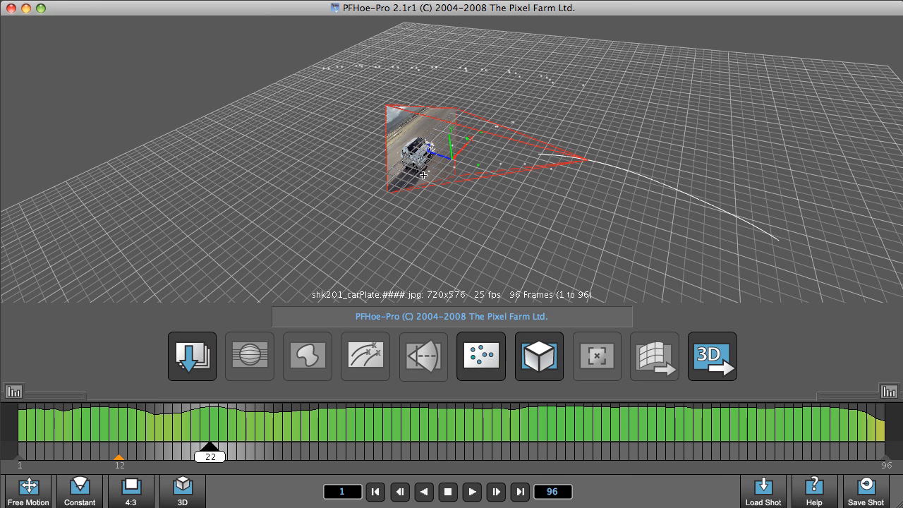
mouse_move(581, 331)
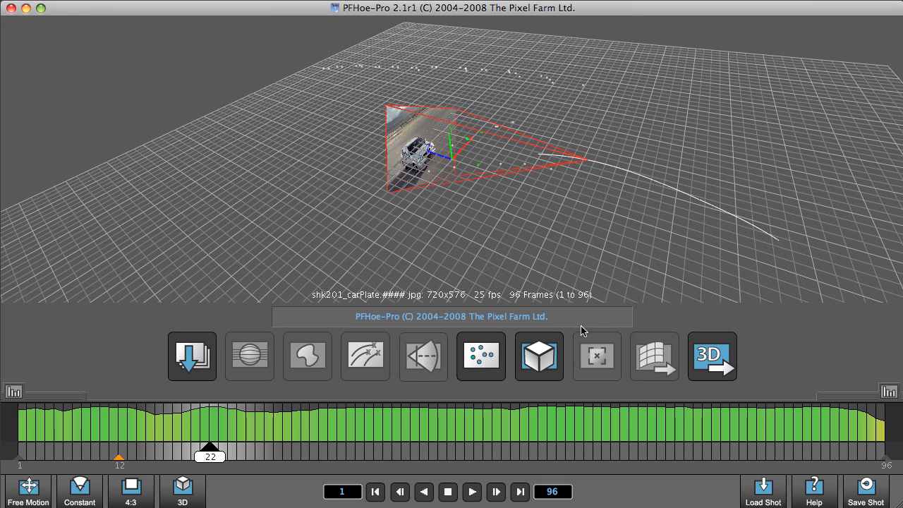
mouse_move(539, 355)
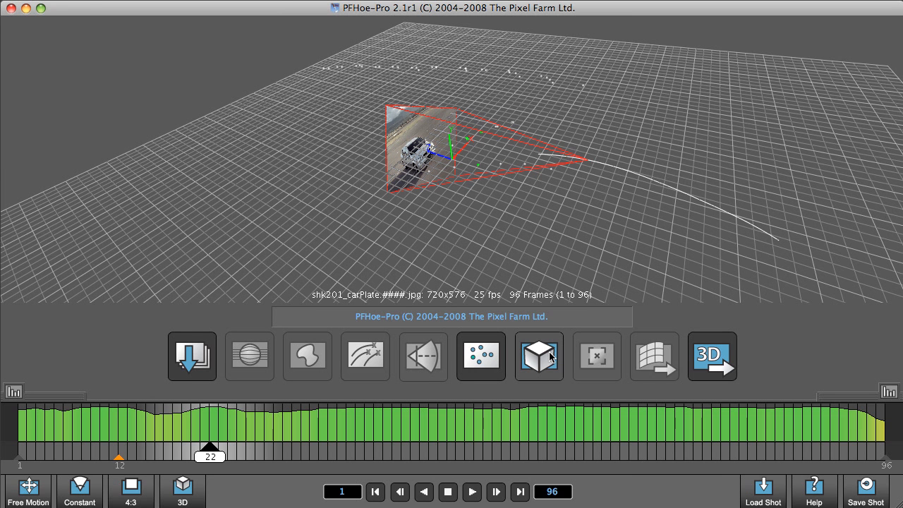
Step: Enter the Orient Scene stage and bring up the ground-plane adjustment options
click(538, 356)
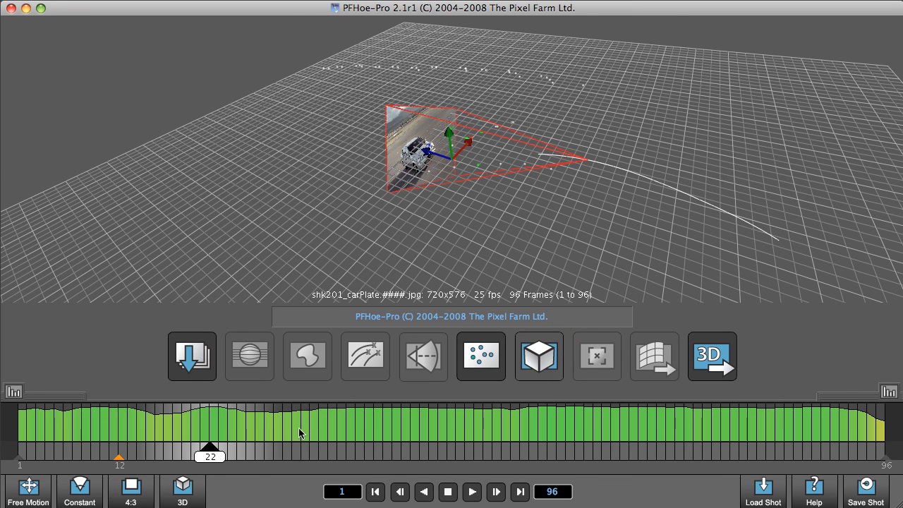
click(596, 356)
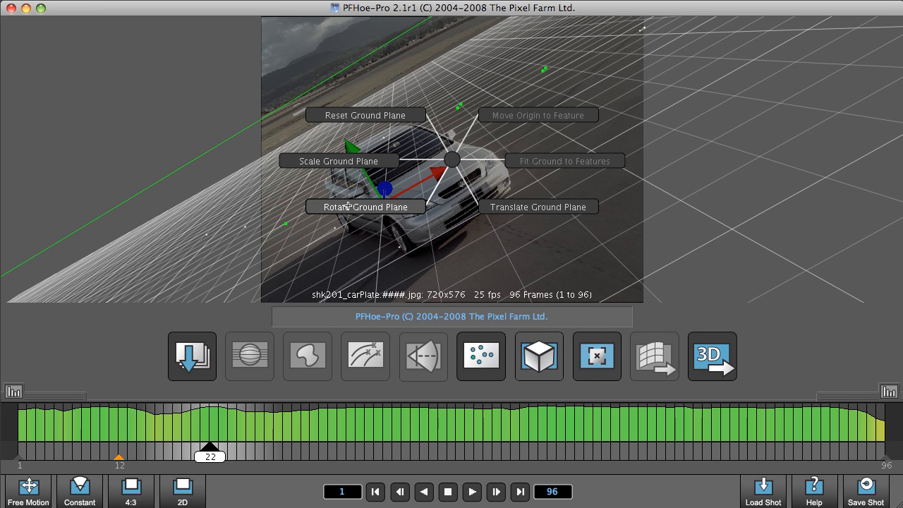
Step: Rotate the ground plane to tilt its grid onto the road, checking across frames
click(364, 206)
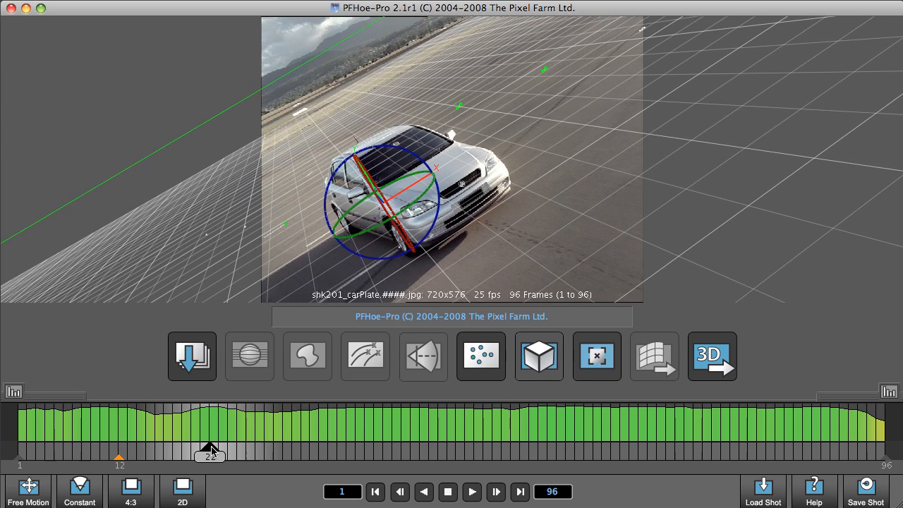
drag(208, 446, 601, 446)
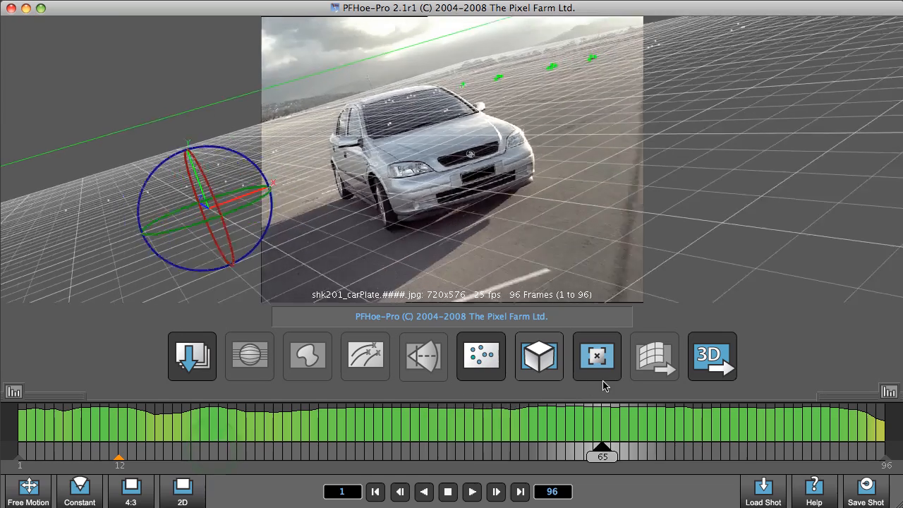
drag(601, 446, 627, 446)
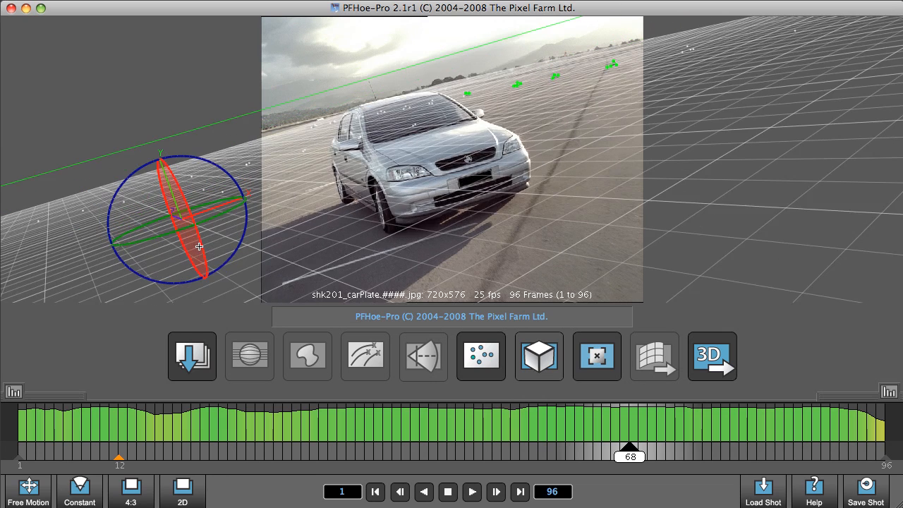
drag(200, 246, 246, 224)
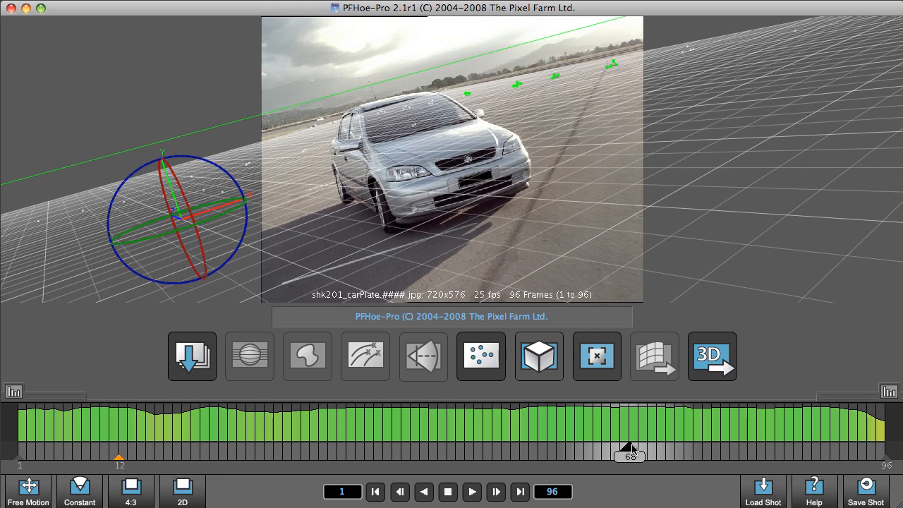
drag(628, 448, 849, 449)
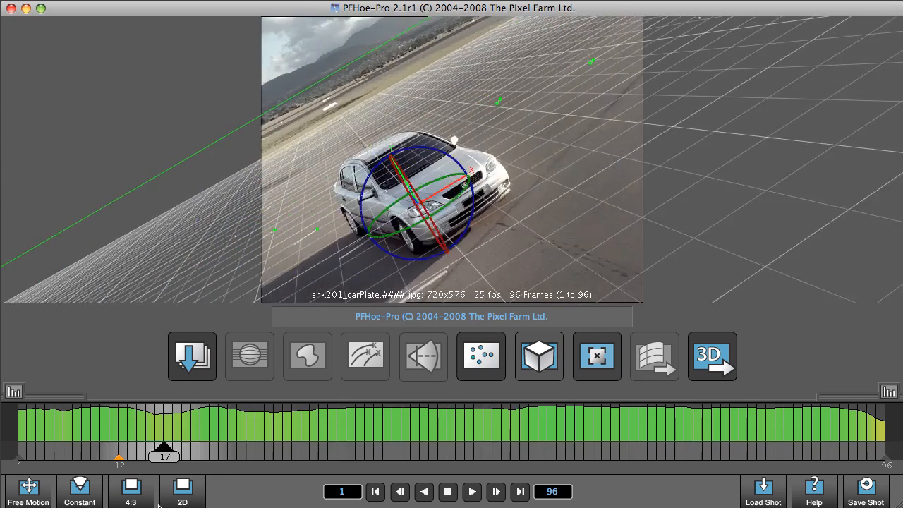
drag(163, 446, 619, 446)
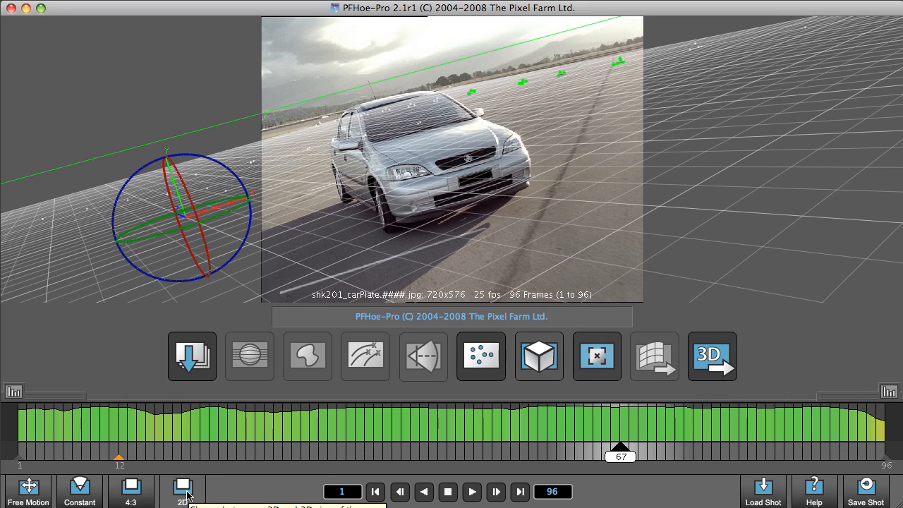
Step: Refine the ground-plane rotation, then bring up the Choose Export dialog
click(183, 486)
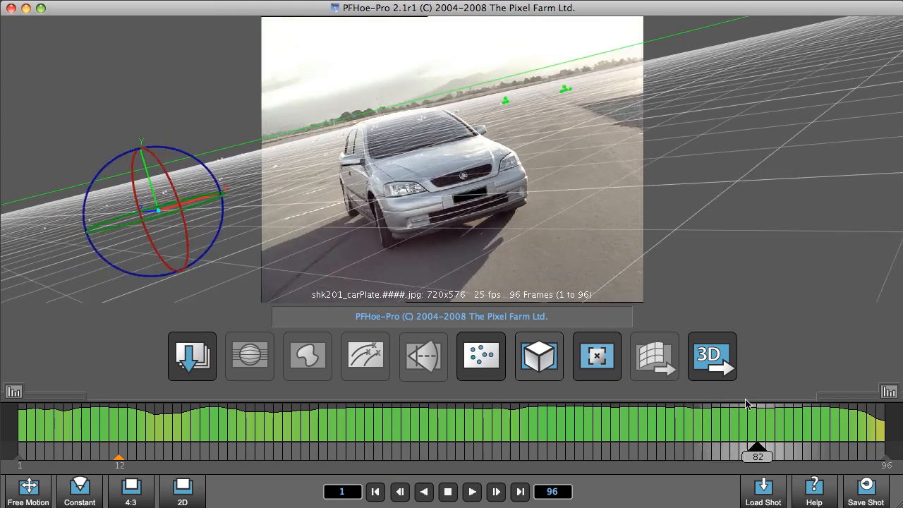
drag(756, 446, 584, 445)
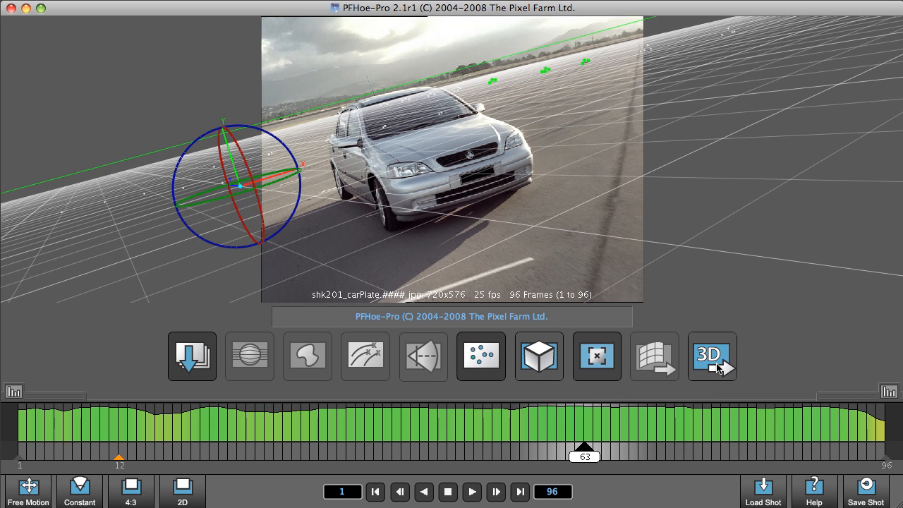
click(711, 356)
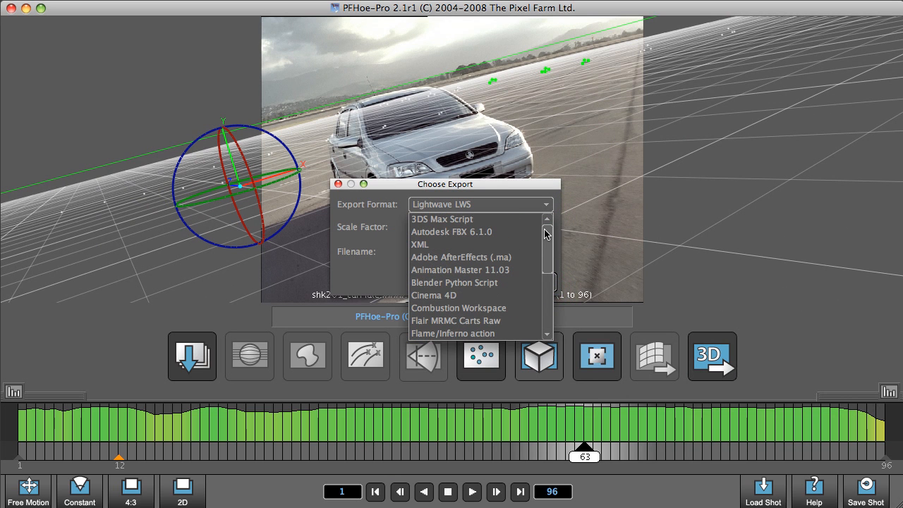
Step: Choose Autodesk FBX 6.1.0 as the export format
click(450, 231)
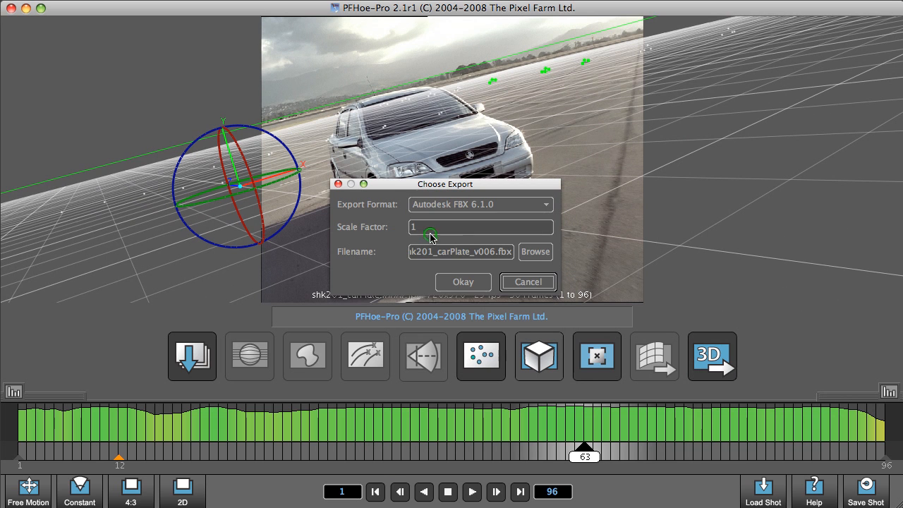